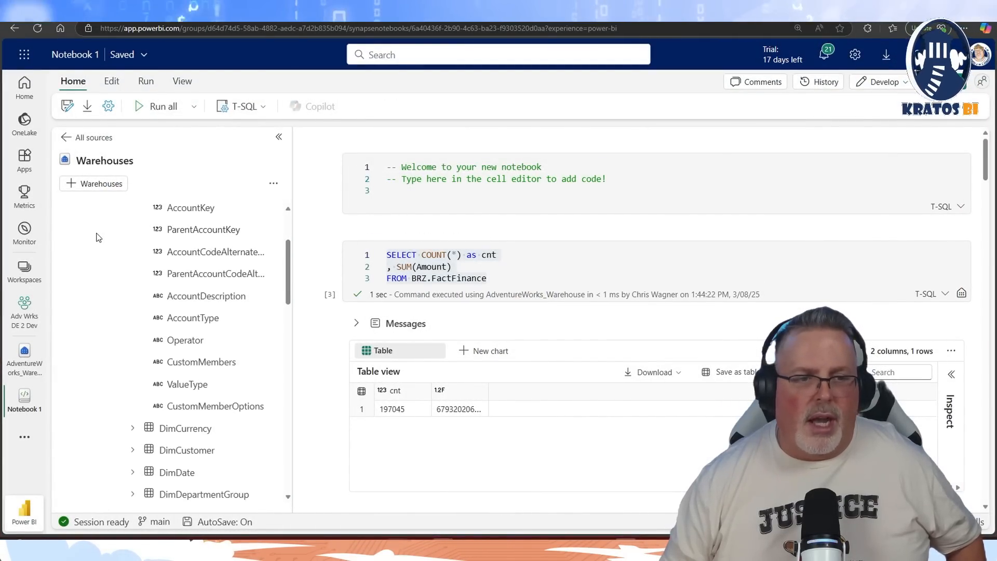
# Collapse AdventureWorks_Warehouse's table and column tree in the Warehouses explorer
pyautogui.click(70, 215)
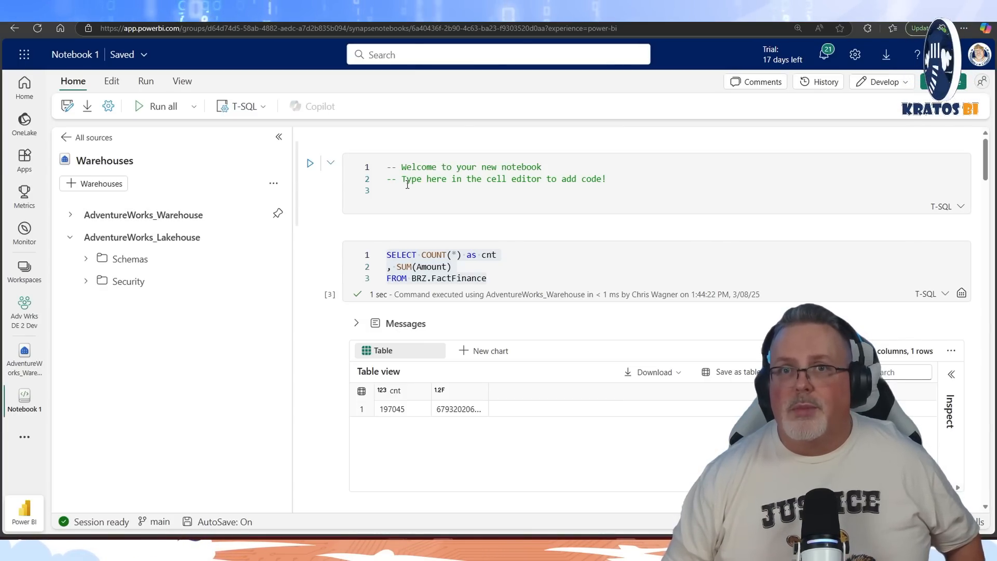
pyautogui.moveTo(295, 185)
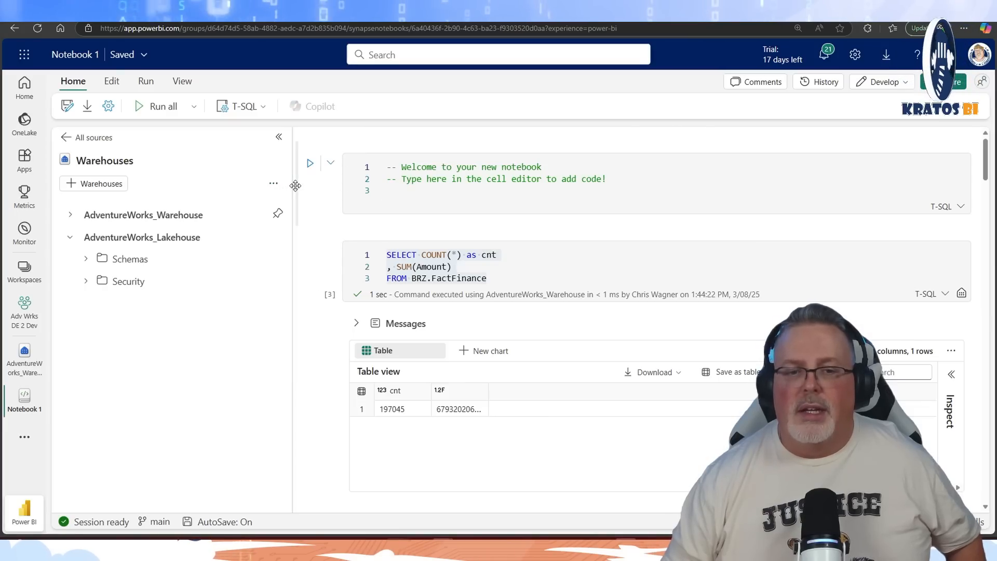
# Drag the explorer splitter left to give the FactFinance query cell more width
pyautogui.moveTo(292, 184); pyautogui.dragTo(246, 191)
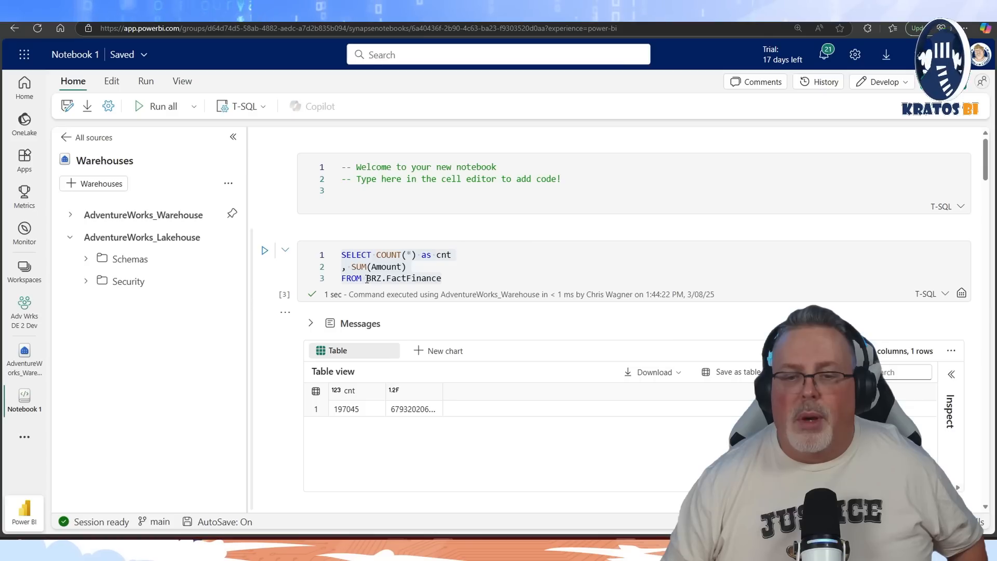
pyautogui.moveTo(404, 278)
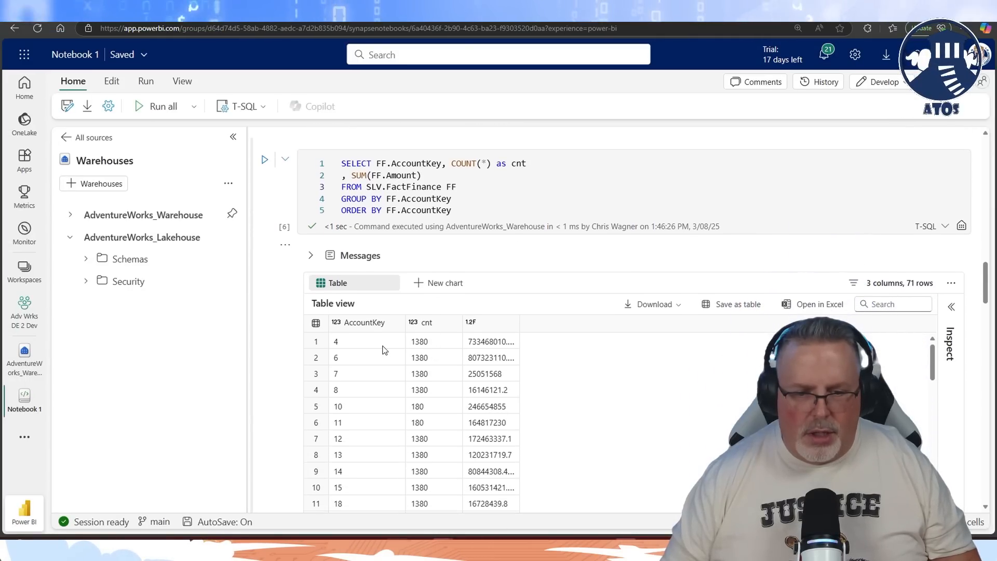
pyautogui.moveTo(373, 344)
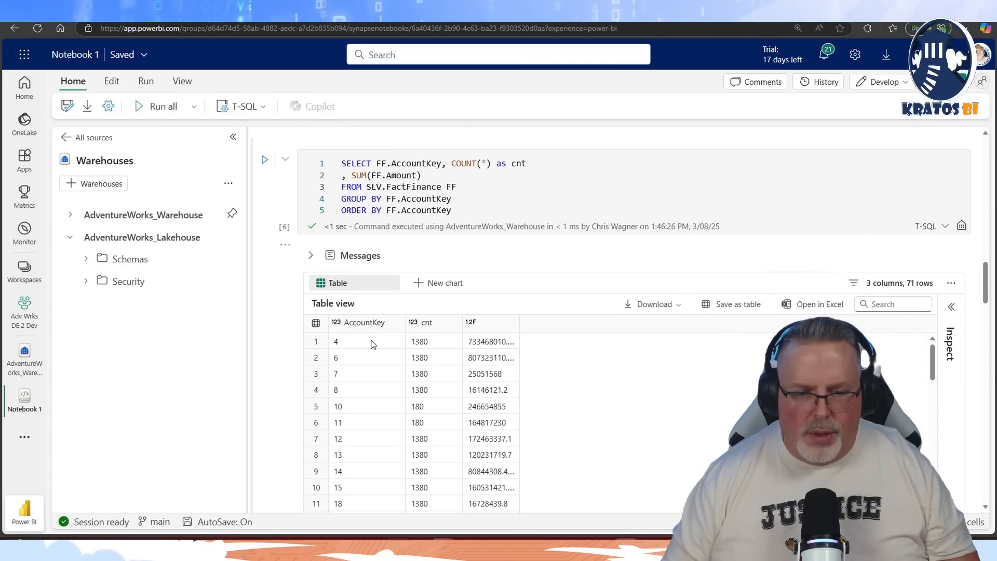
pyautogui.click(335, 340)
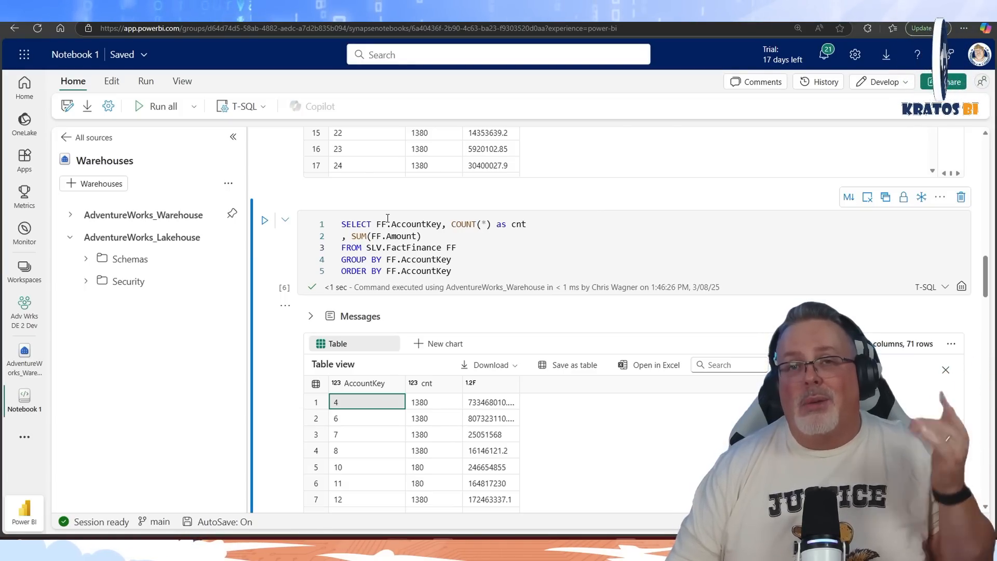
pyautogui.scroll(-3)
pyautogui.write('EXCEPT')
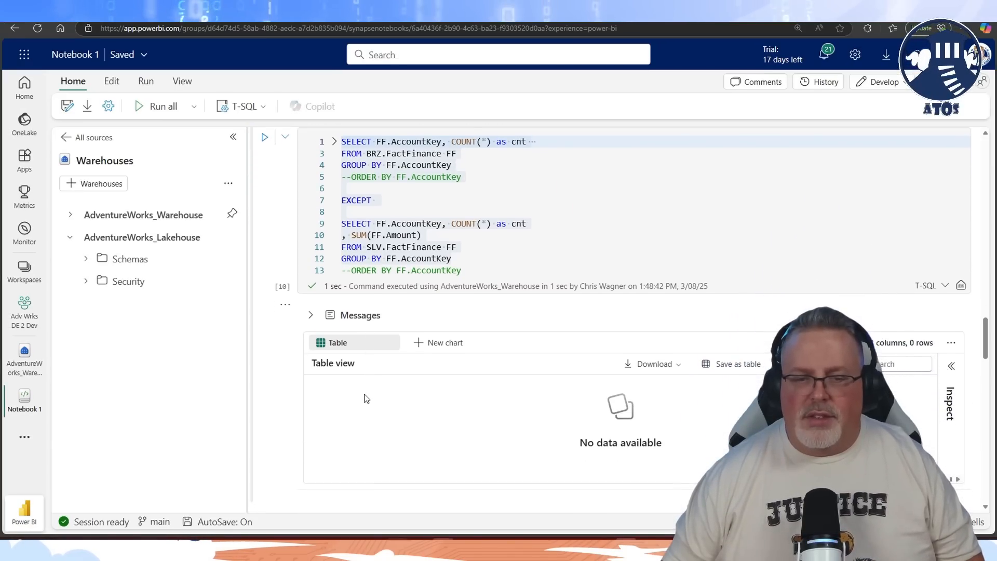
# Place the cursor in the bronze-versus-silver FactFinance EXCEPT query cell
pyautogui.click(161, 106)
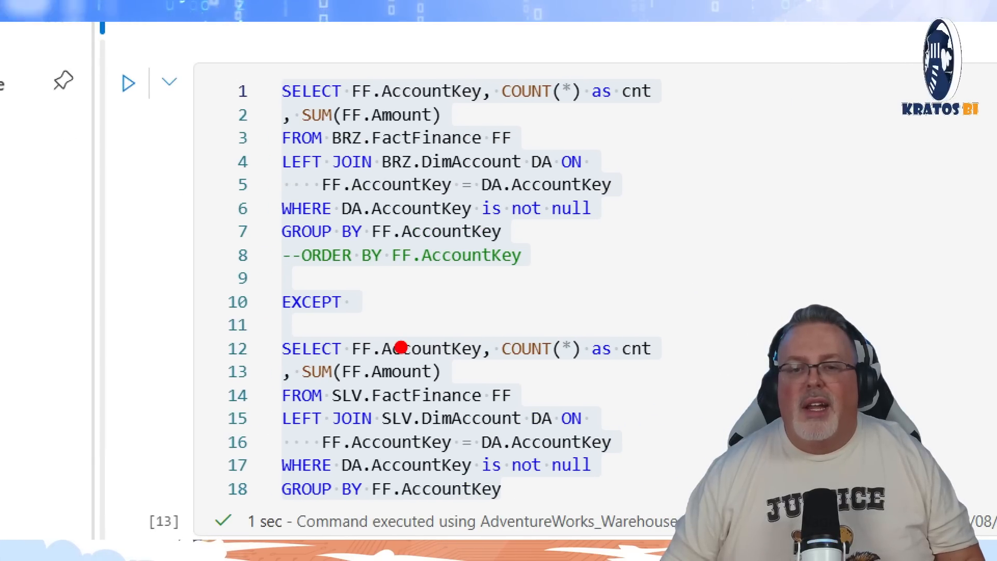
pyautogui.moveTo(618, 123)
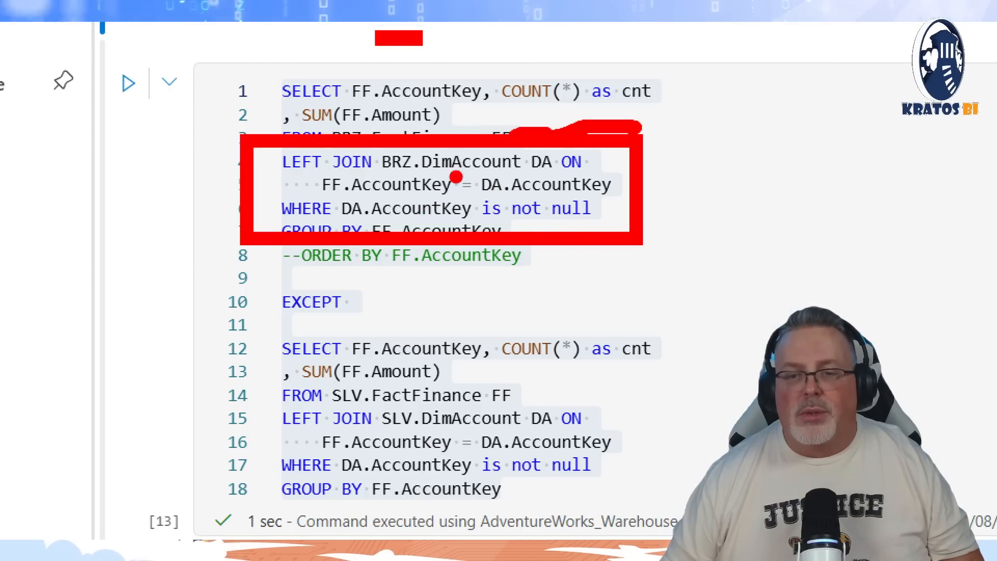
pyautogui.moveTo(377, 166)
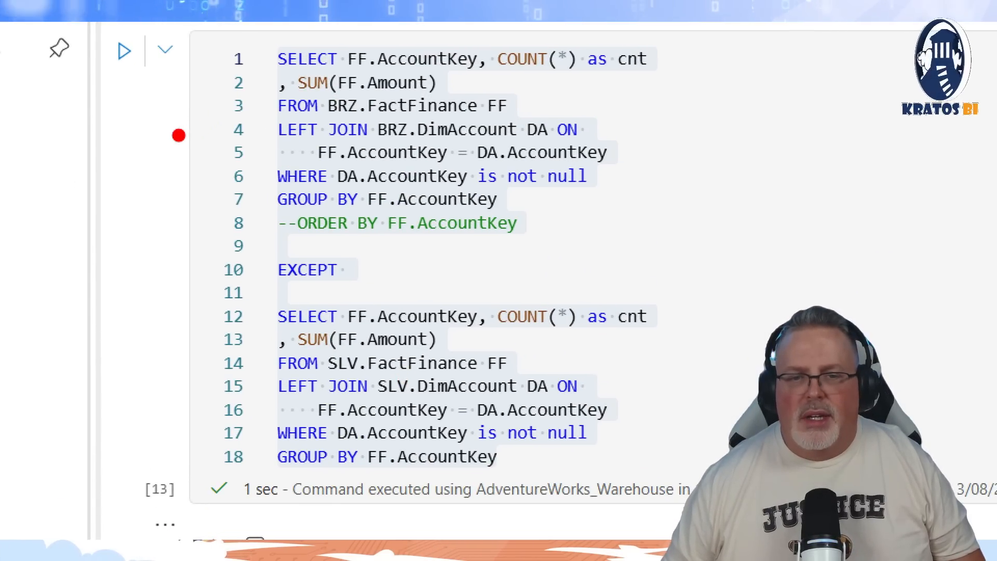
# Run the DimAccount-joined bronze EXCEPT silver query and confirm zero rows return
pyautogui.click(258, 219)
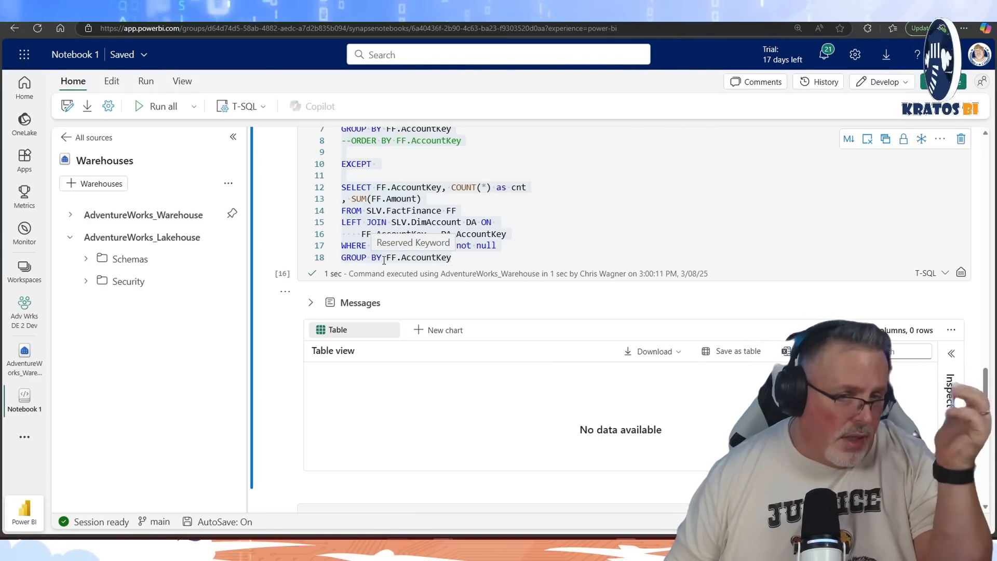
# Scroll down below the EXCEPT query to add the reverse UNION comparison
pyautogui.scroll(-3)
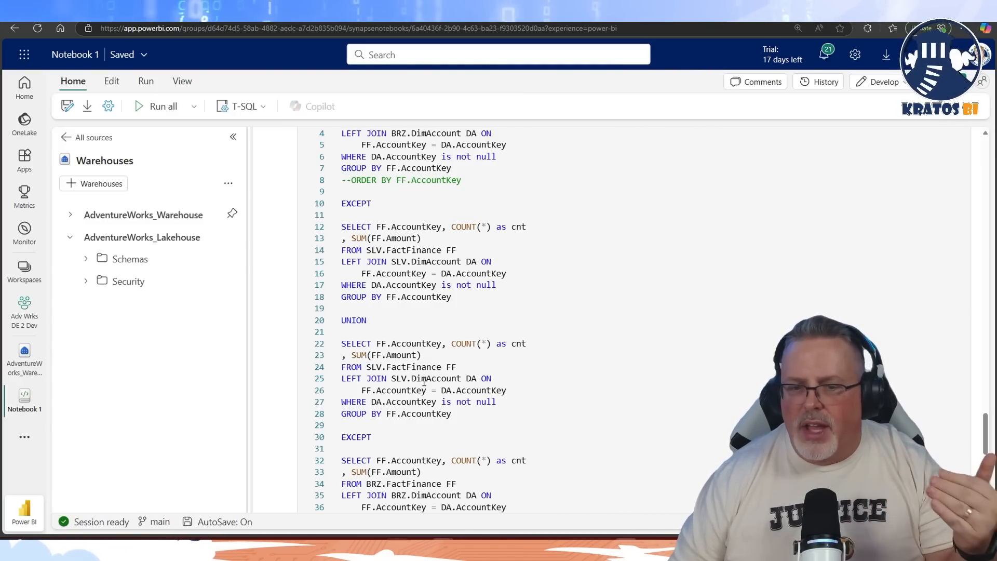
# Add a TestType label column to the silver-minus-bronze branch after SUM(FF.Amount)
pyautogui.click(422, 355)
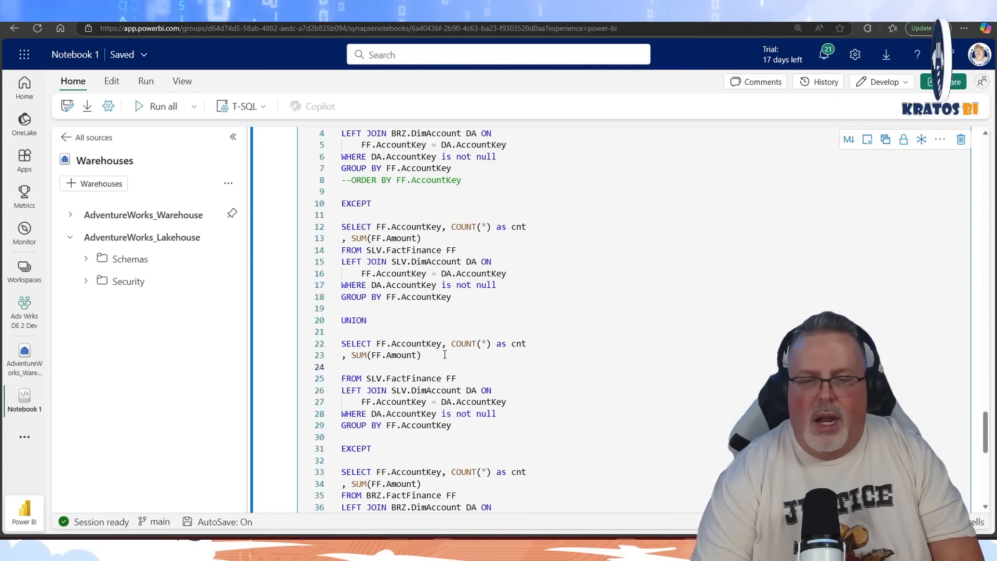
pyautogui.write(", '' As Test")
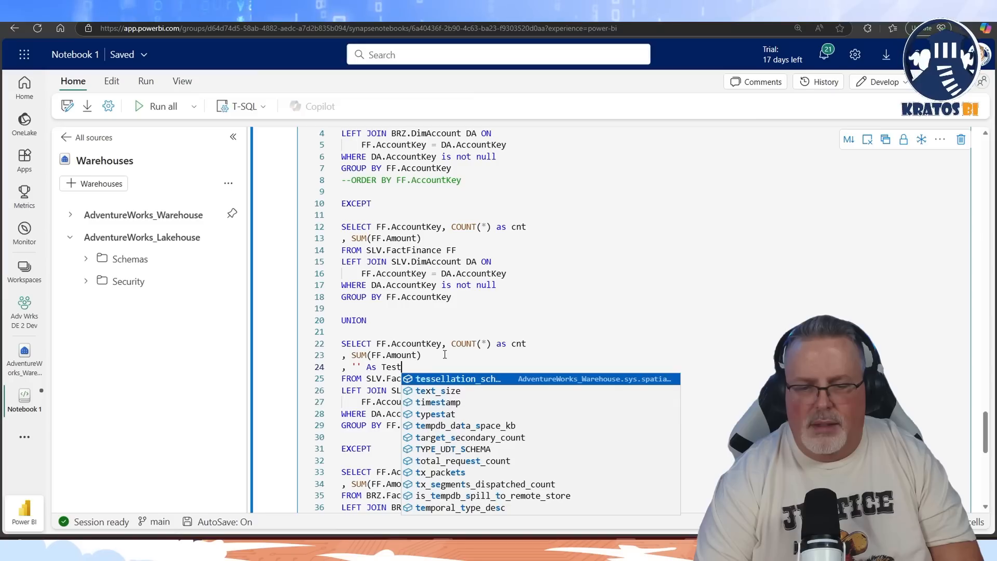
pyautogui.write('Type')
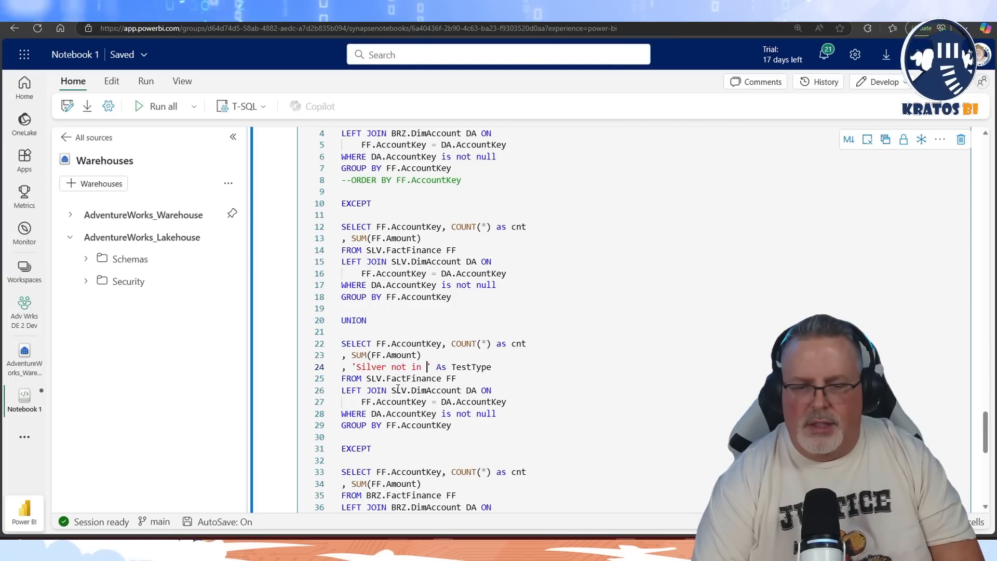
pyautogui.write('Bronze')
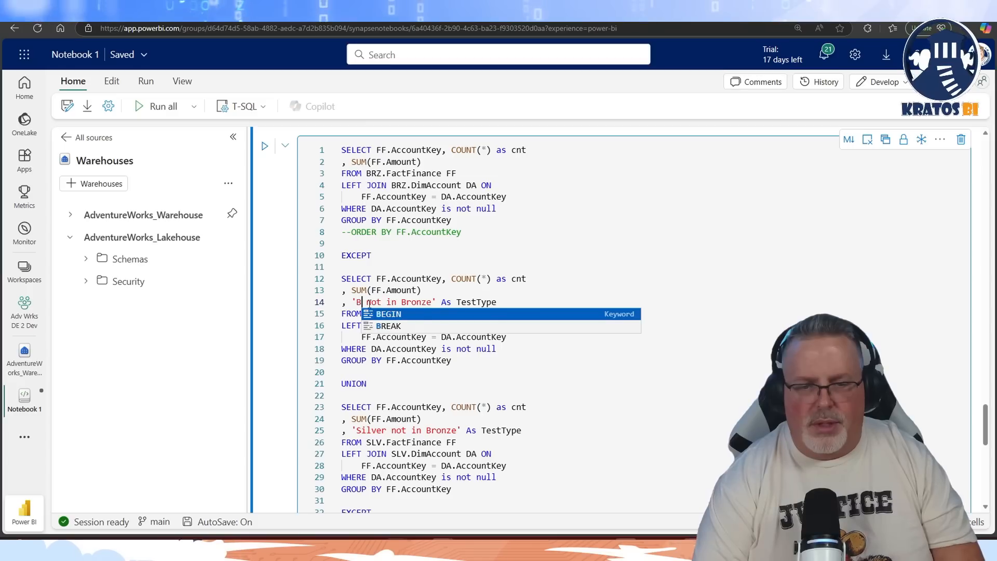
# Change the second 'Bronze' in the line 14 label toward 'Silver'
pyautogui.write('ronze')
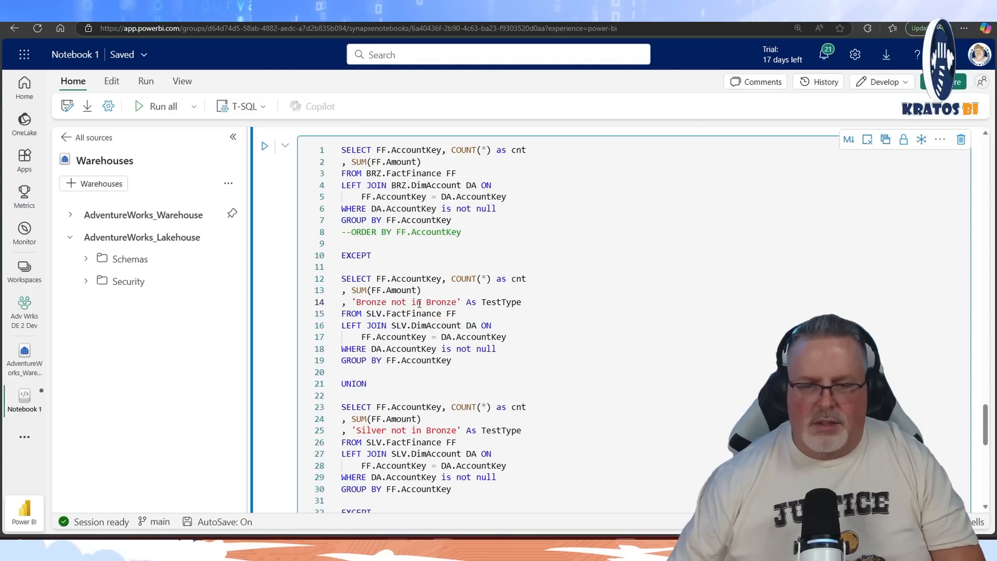
pyautogui.write('S')
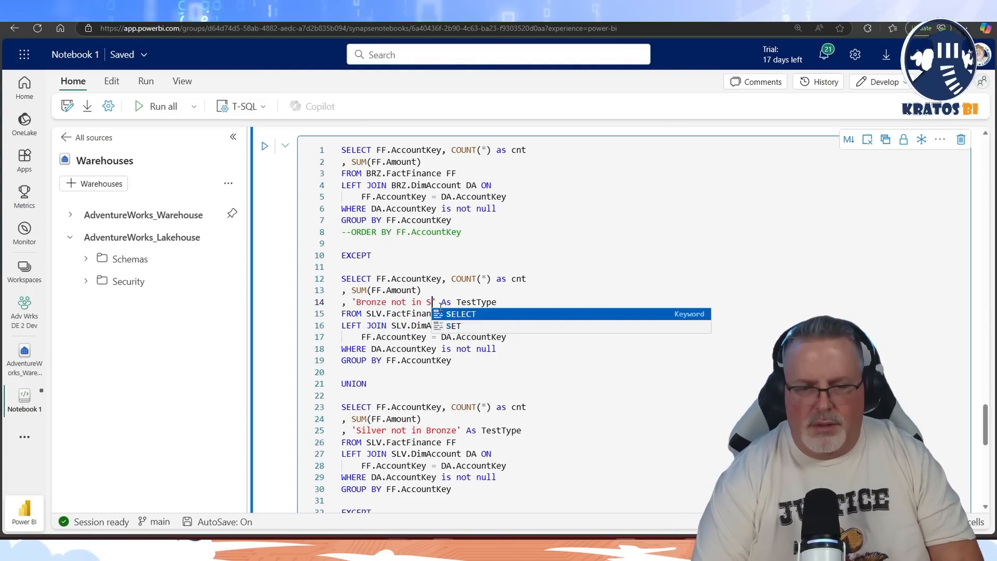